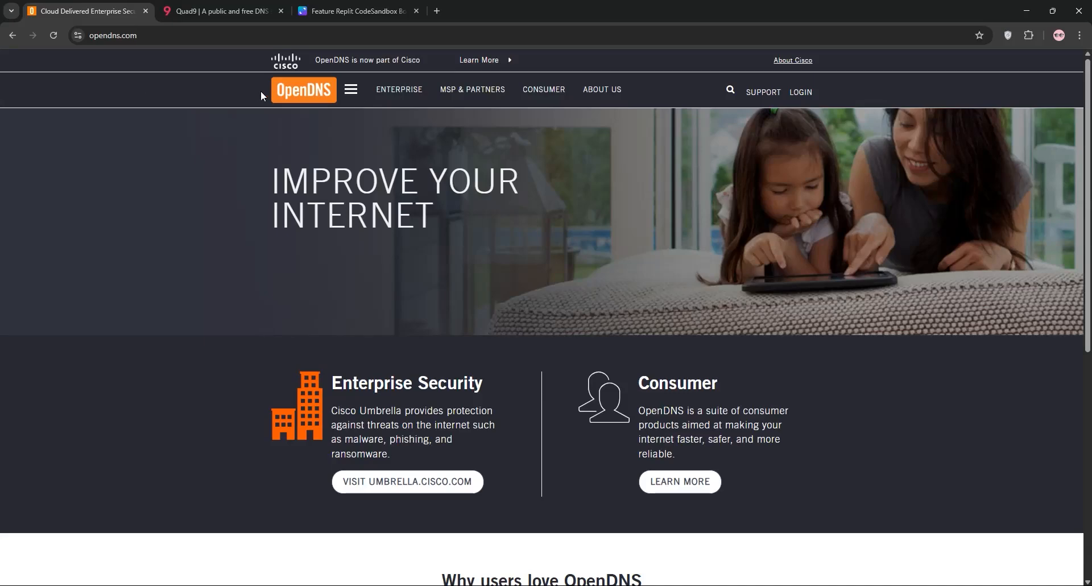
- Scroll the OpenDNS homepage past Enterprise Security and Consumer to the footer listing 208.67.222.222 and 208.67.220.220
scroll("down", 3)
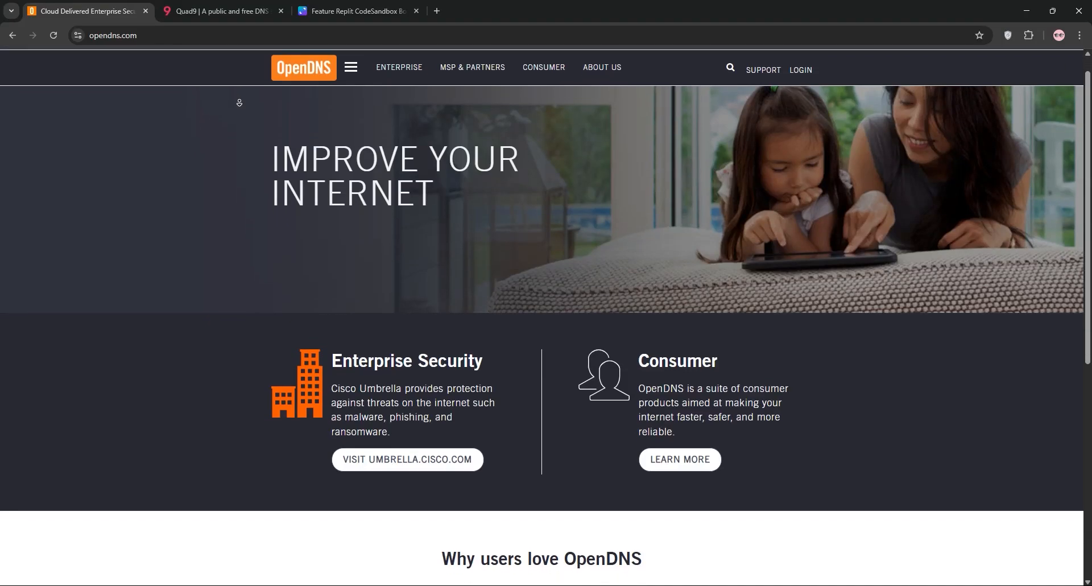
scroll("down", 3)
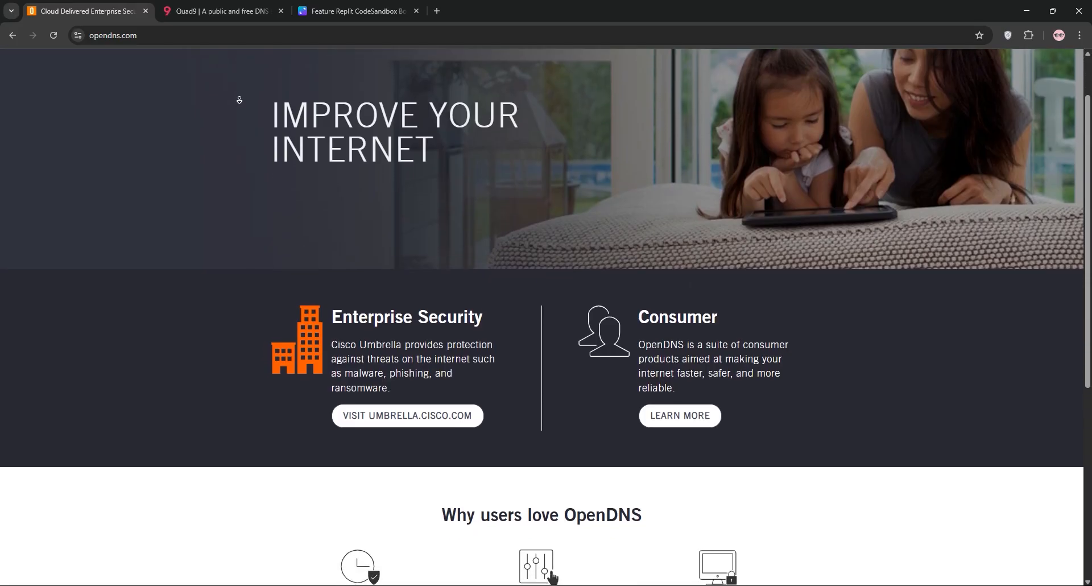
scroll("down", 3)
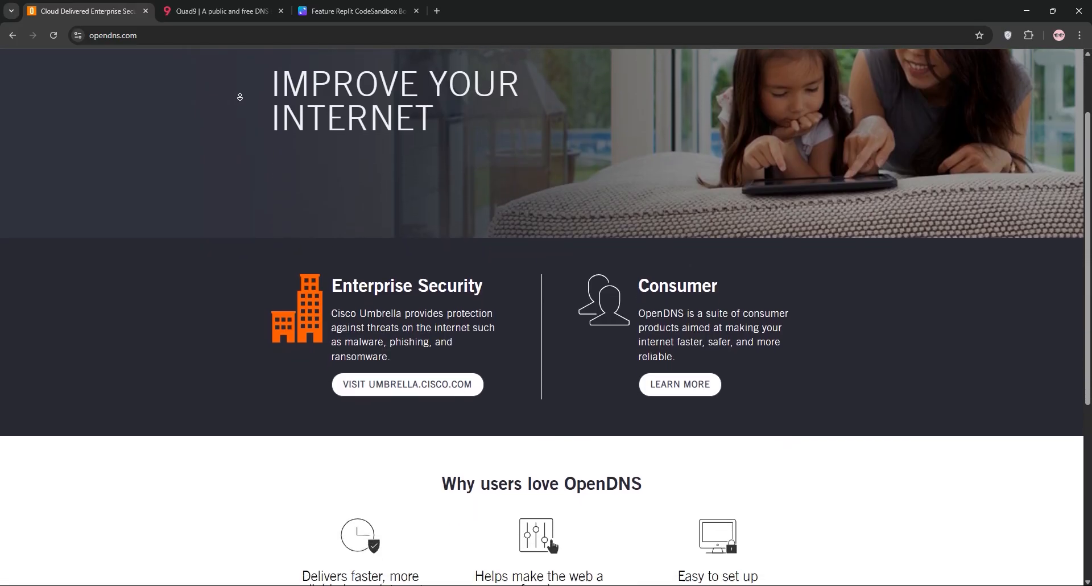
scroll("down", 3)
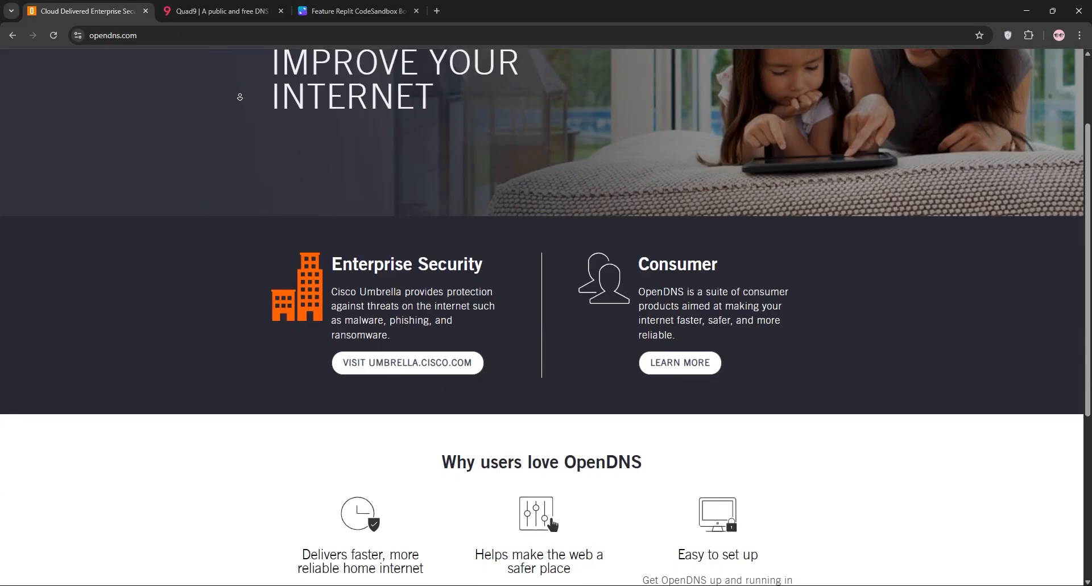
scroll("down", 3)
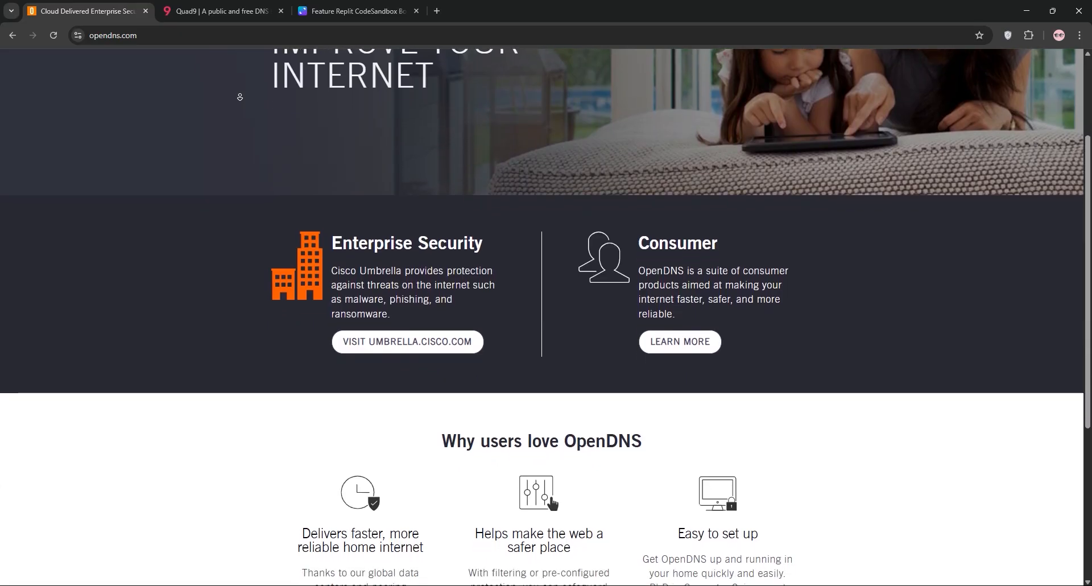
scroll("down", 3)
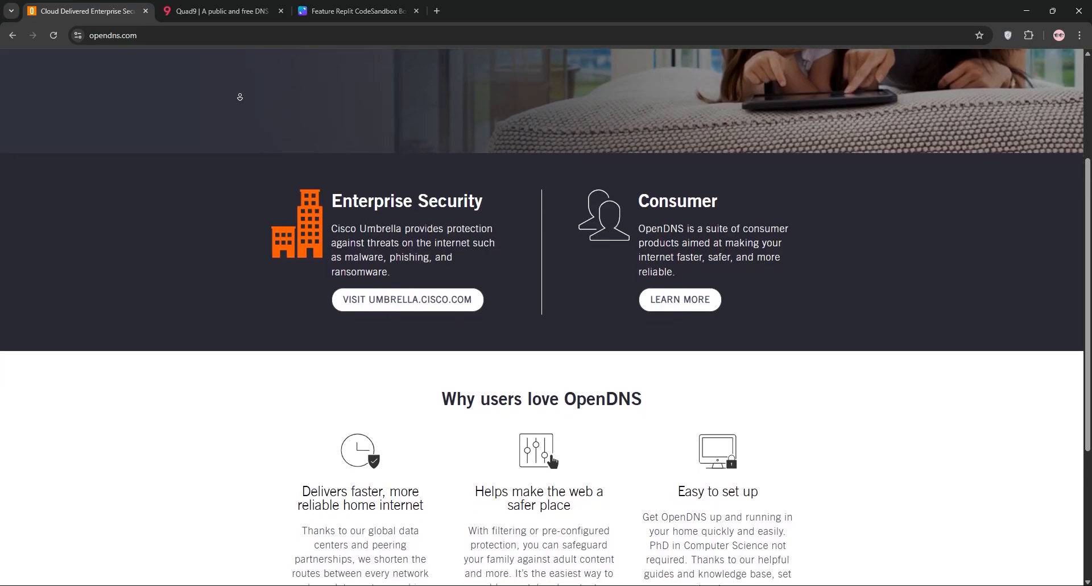
scroll("down", 3)
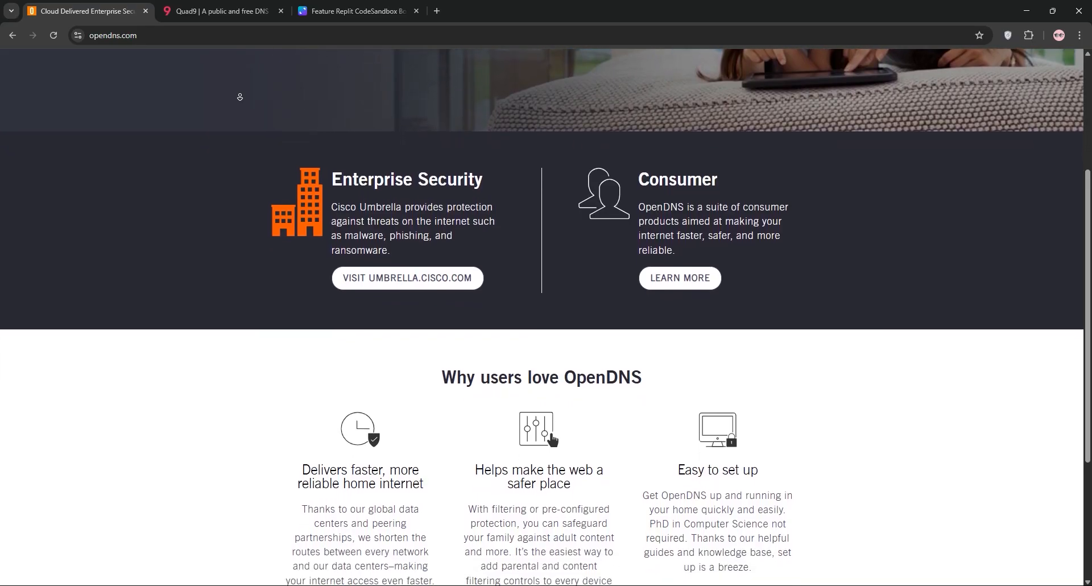
scroll("down", 3)
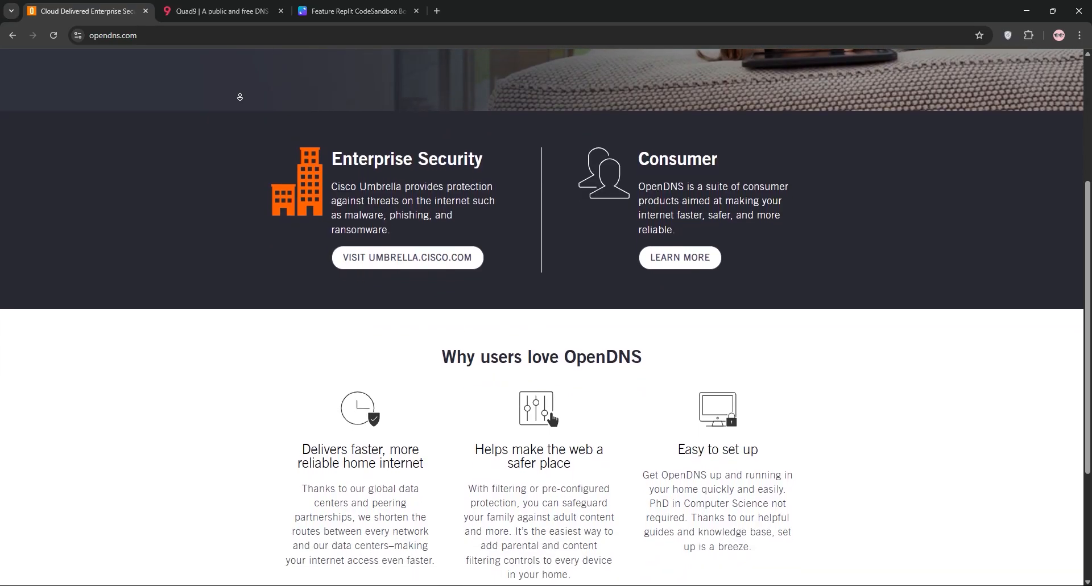
scroll("down", 3)
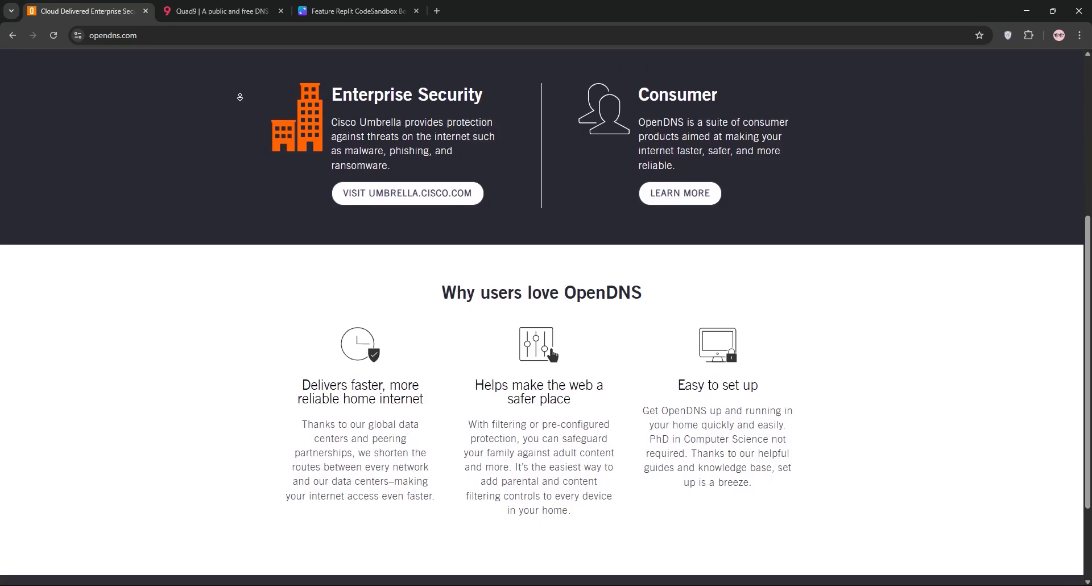
scroll("down", 3)
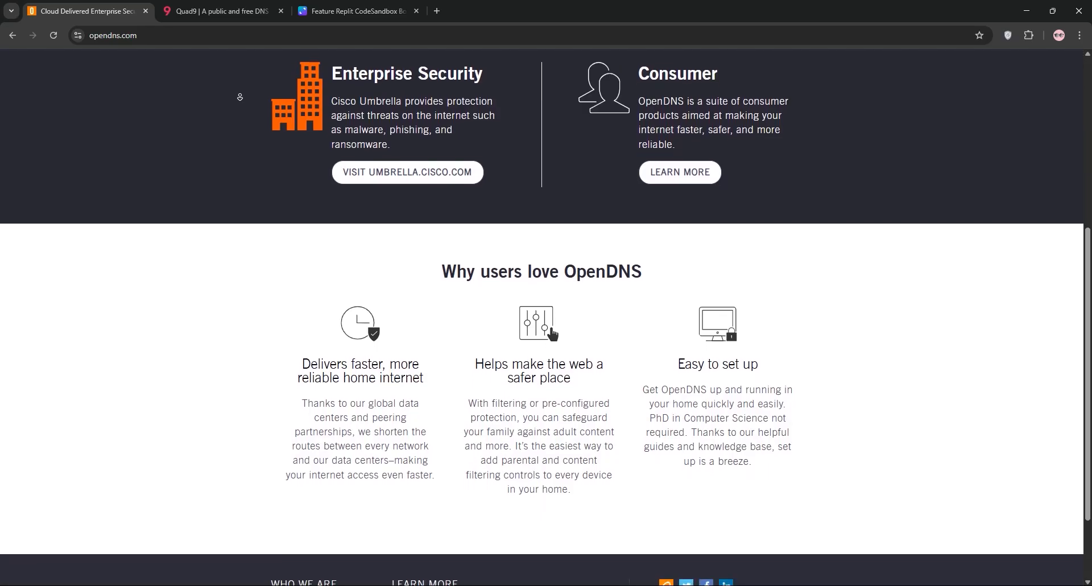
scroll("down", 3)
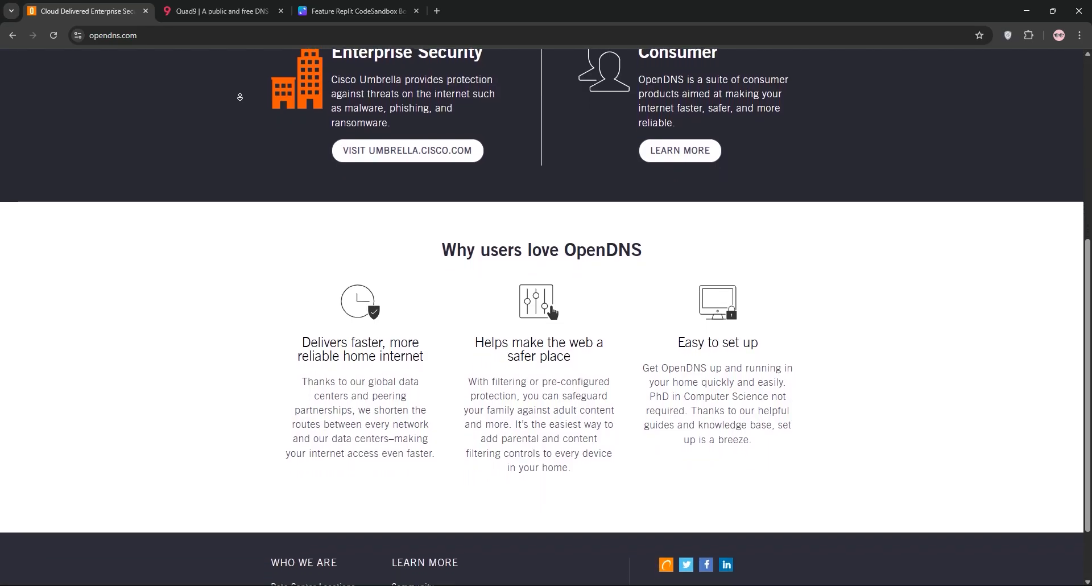
scroll("down", 3)
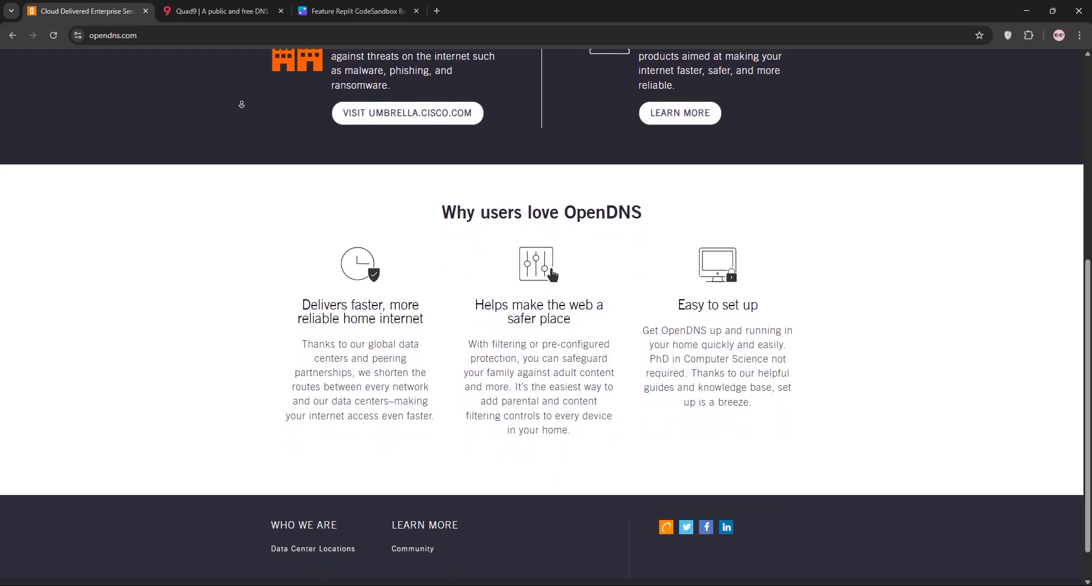
scroll("down", 3)
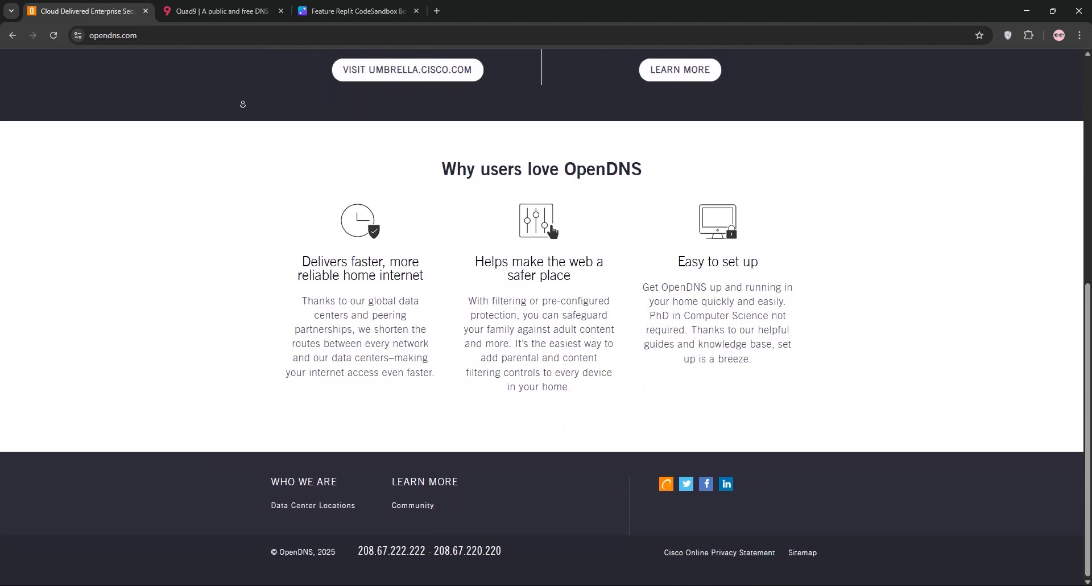
- Scroll the Quad9 homepage through privacy, security and participation to the 9.9.9.9 footer, then bring up the Canva comparison table
left_click(223, 10)
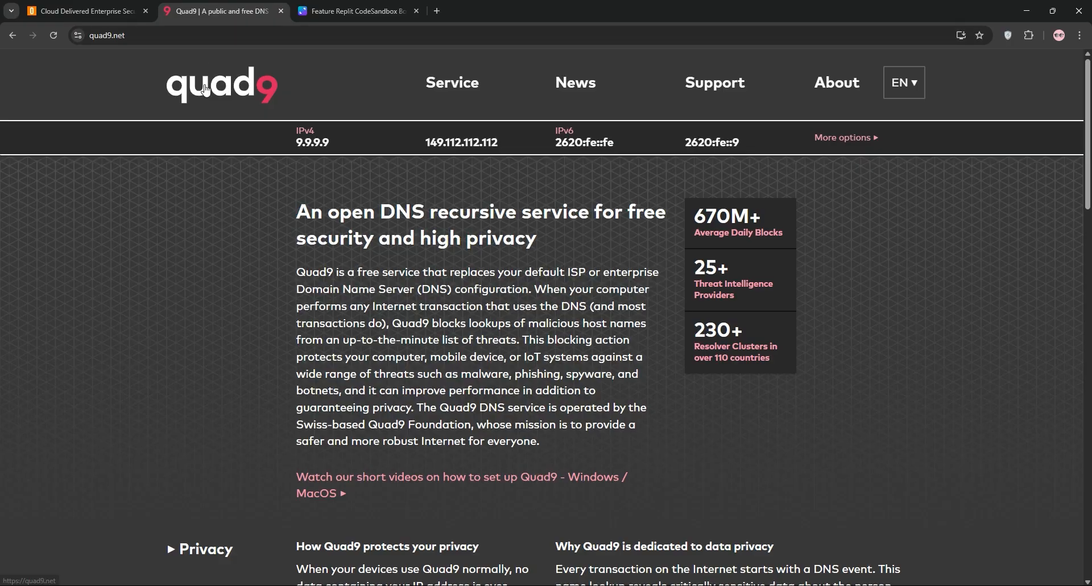
scroll("down", 3)
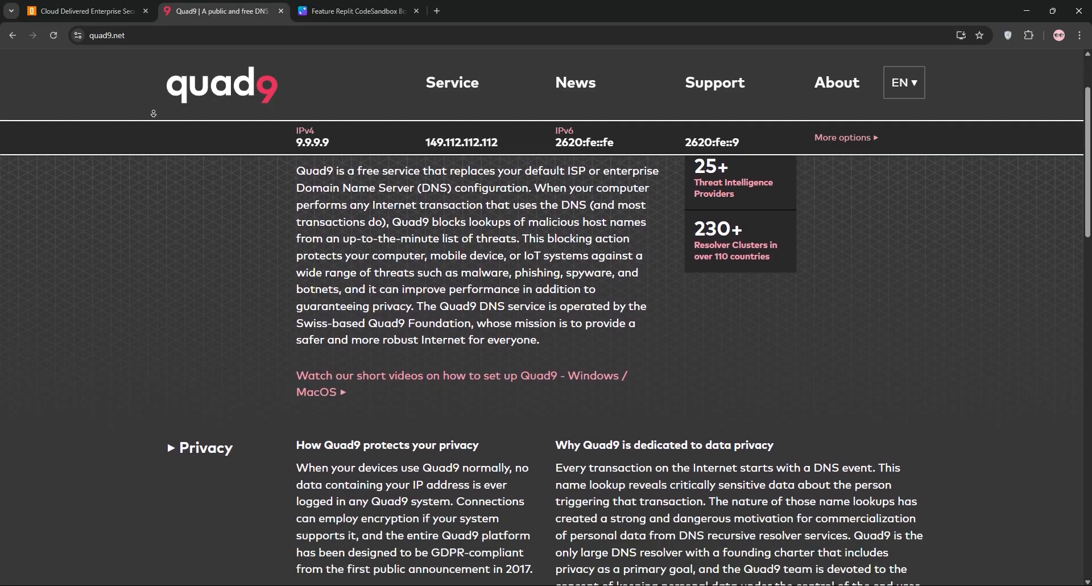
scroll("down", 3)
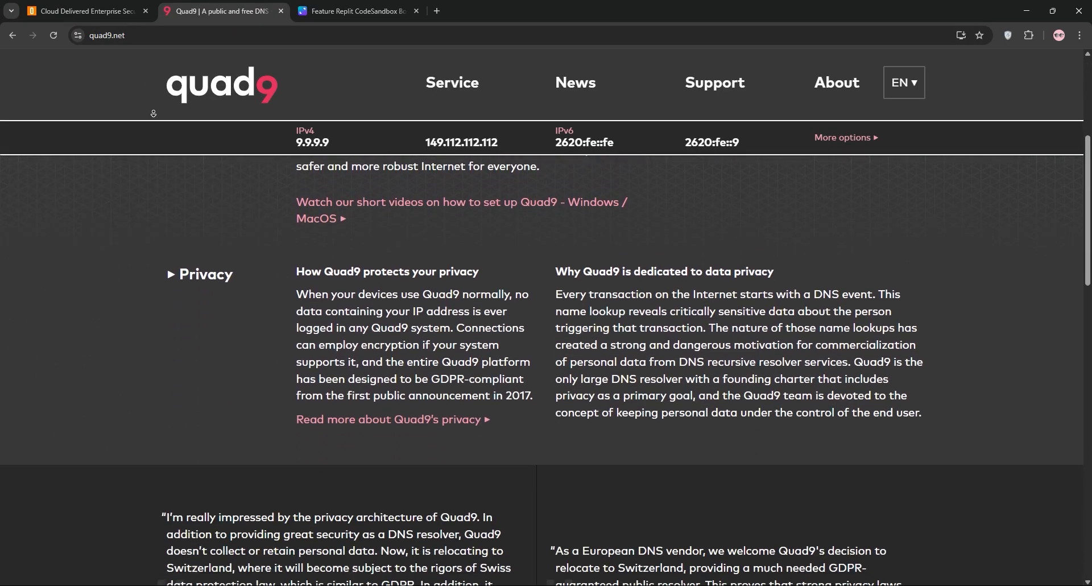
scroll("down", 3)
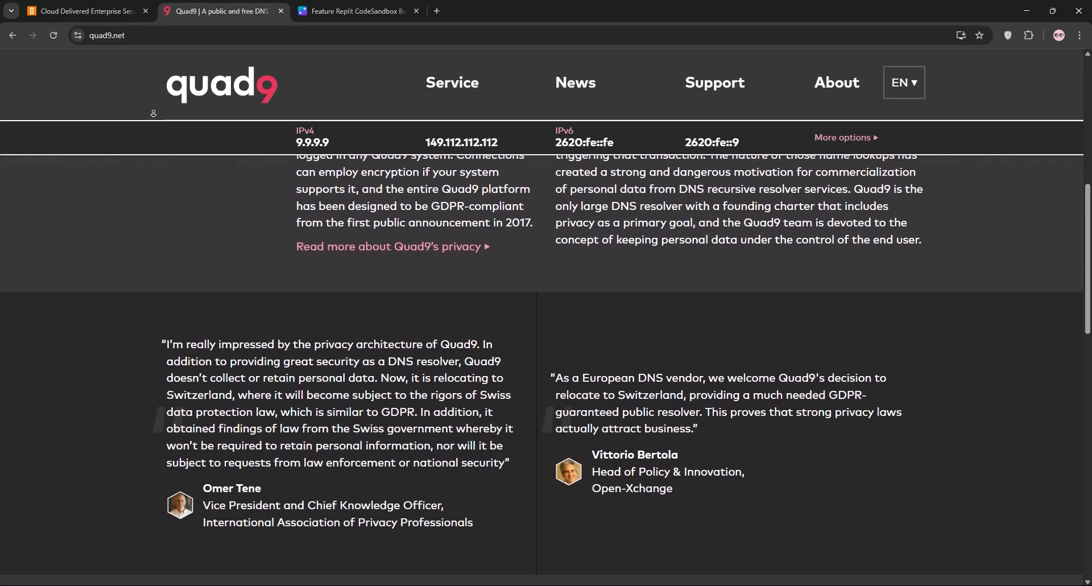
scroll("down", 3)
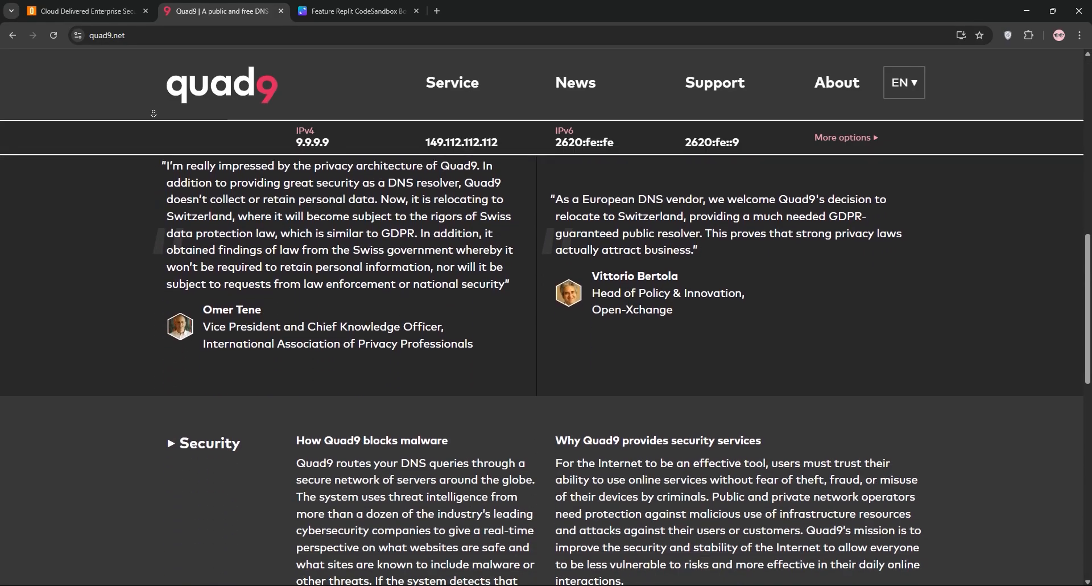
scroll("down", 3)
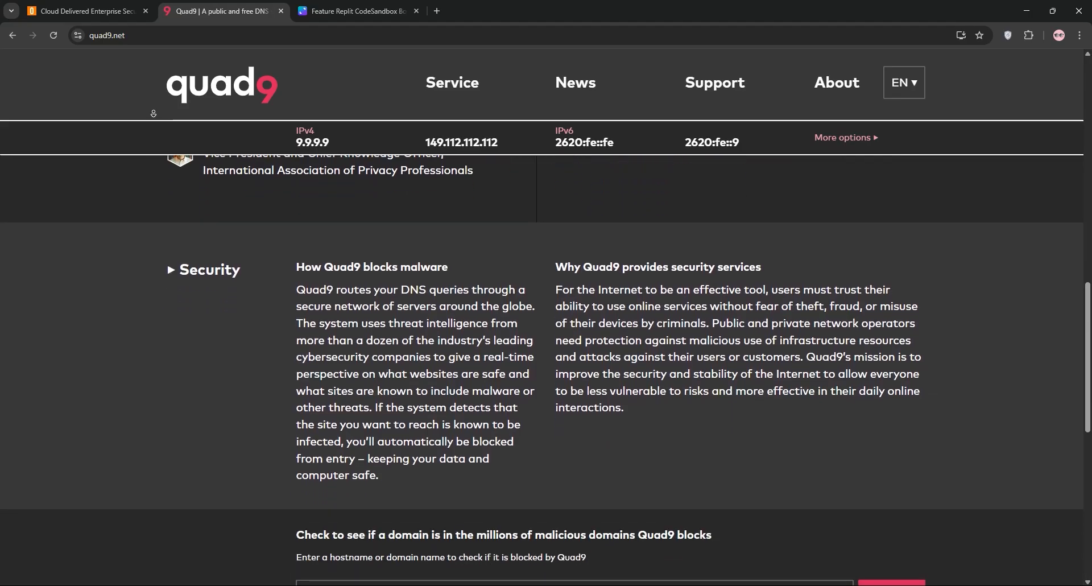
scroll("down", 3)
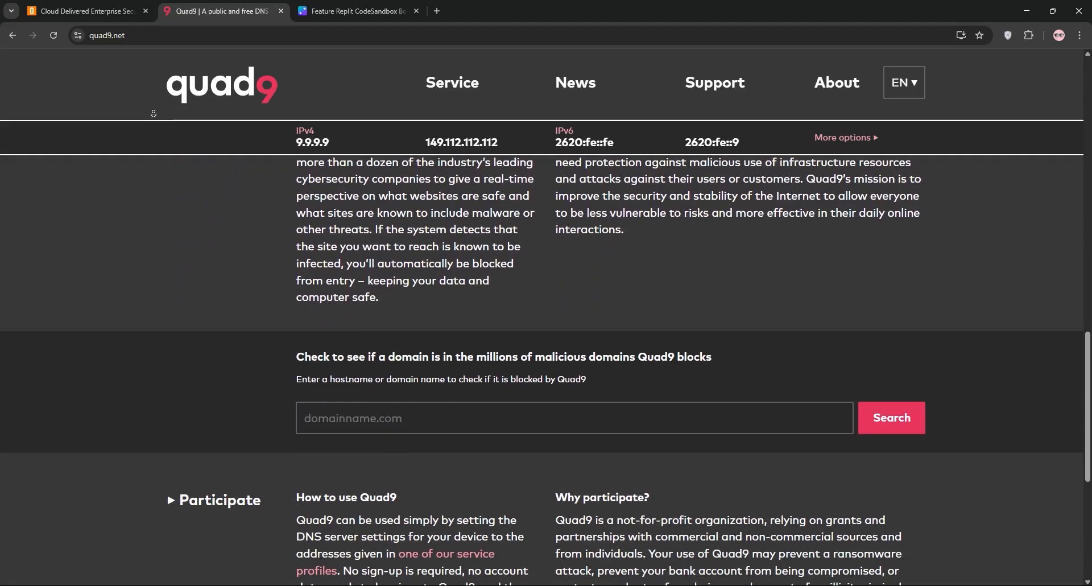
scroll("down", 3)
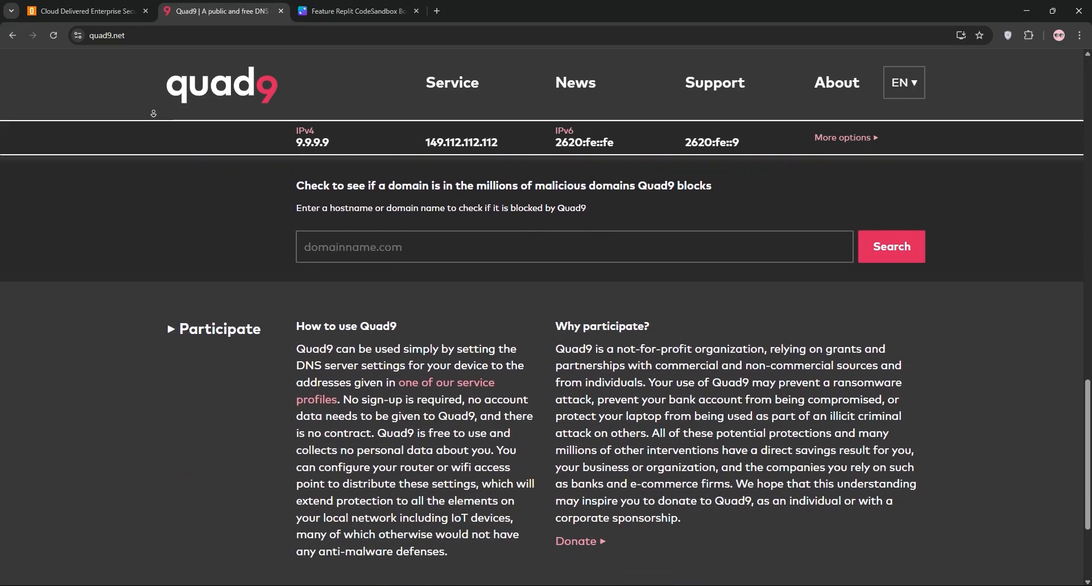
scroll("down", 3)
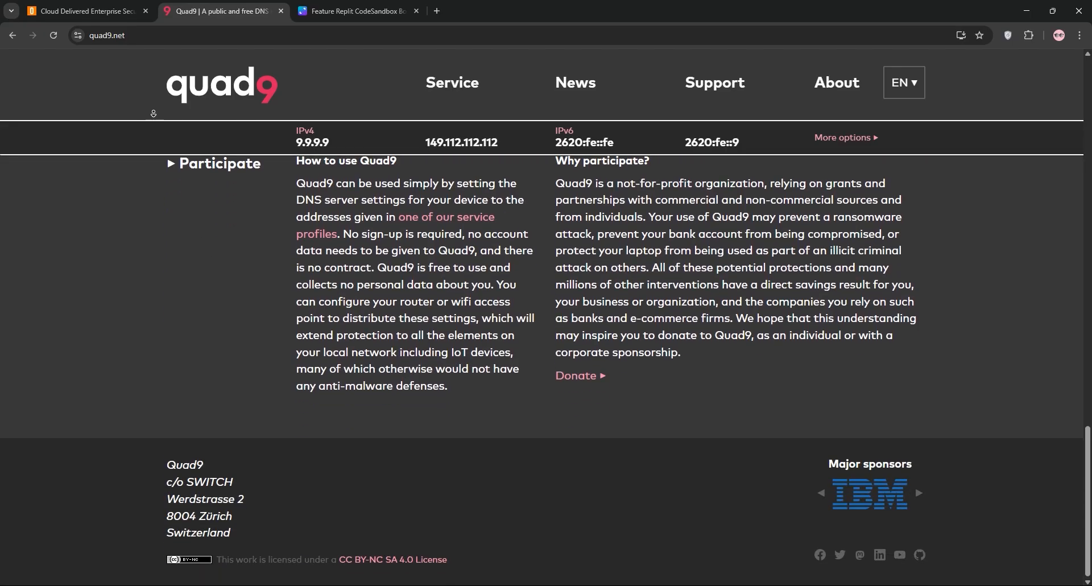
left_click(355, 10)
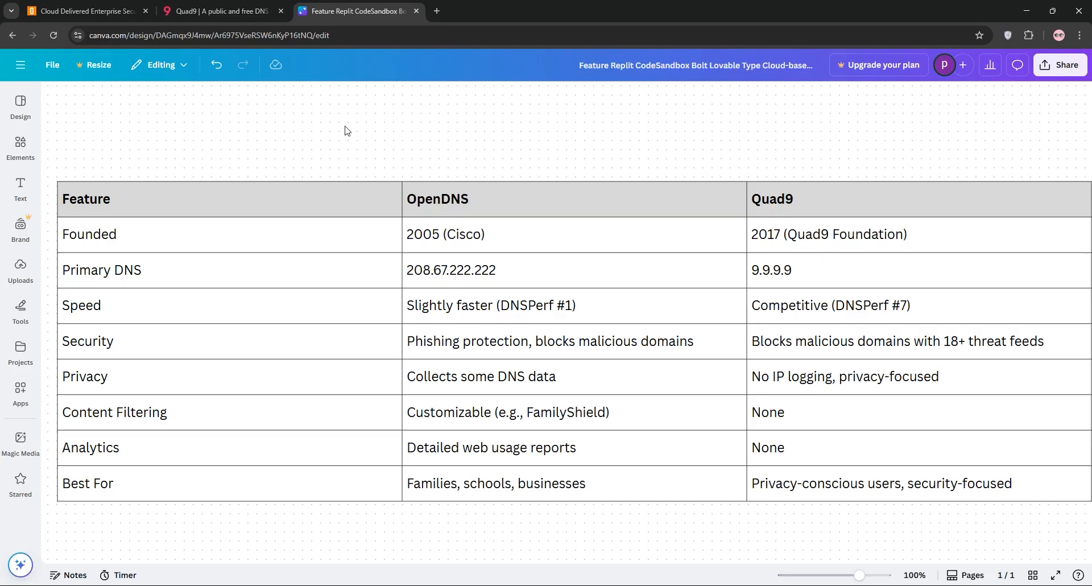